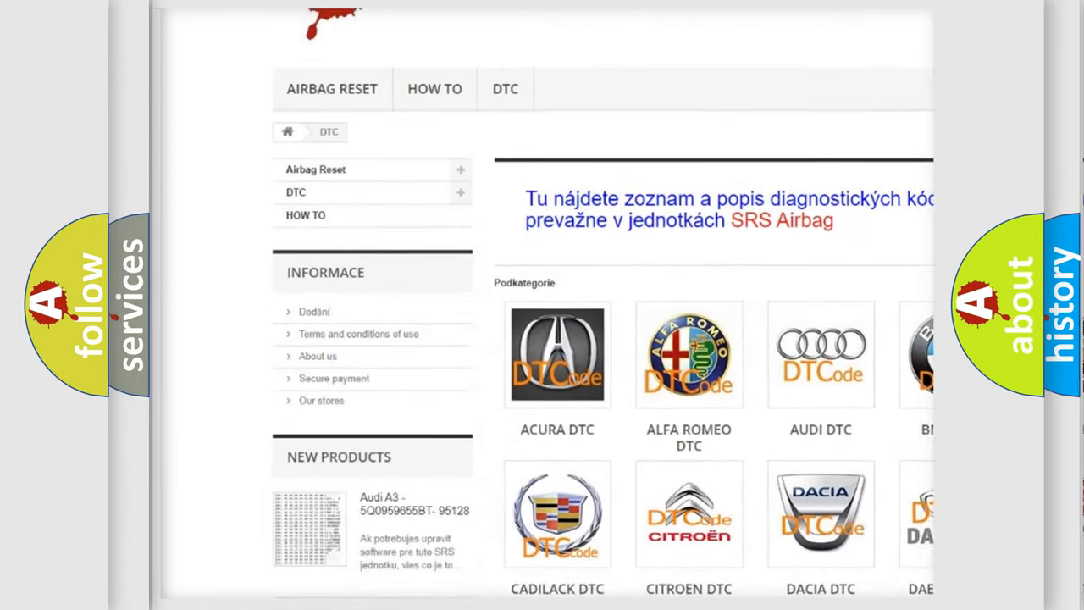
scroll(down, 3)
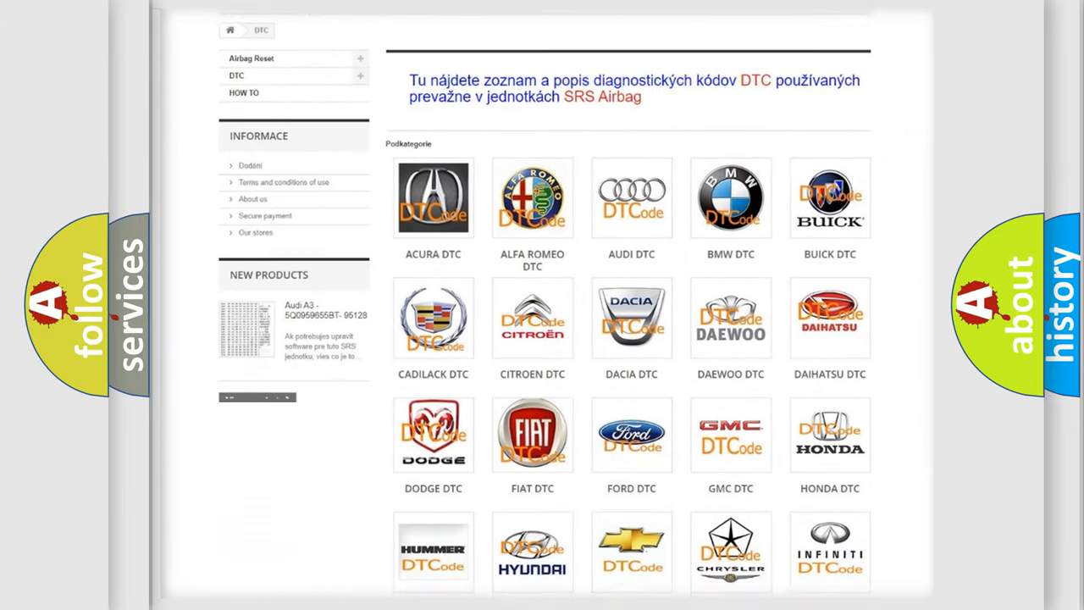
scroll(down, 3)
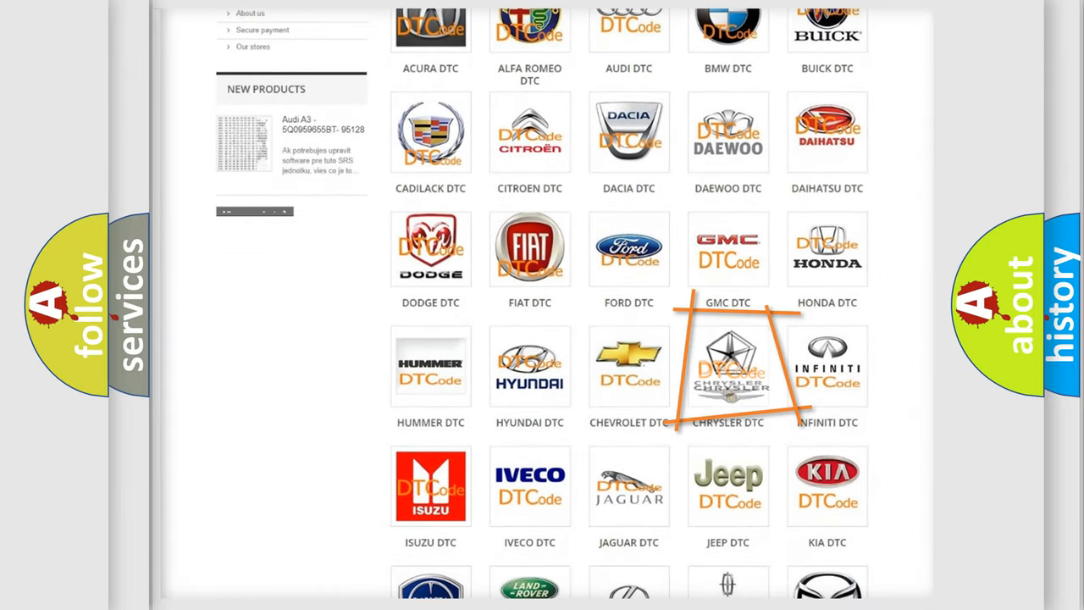